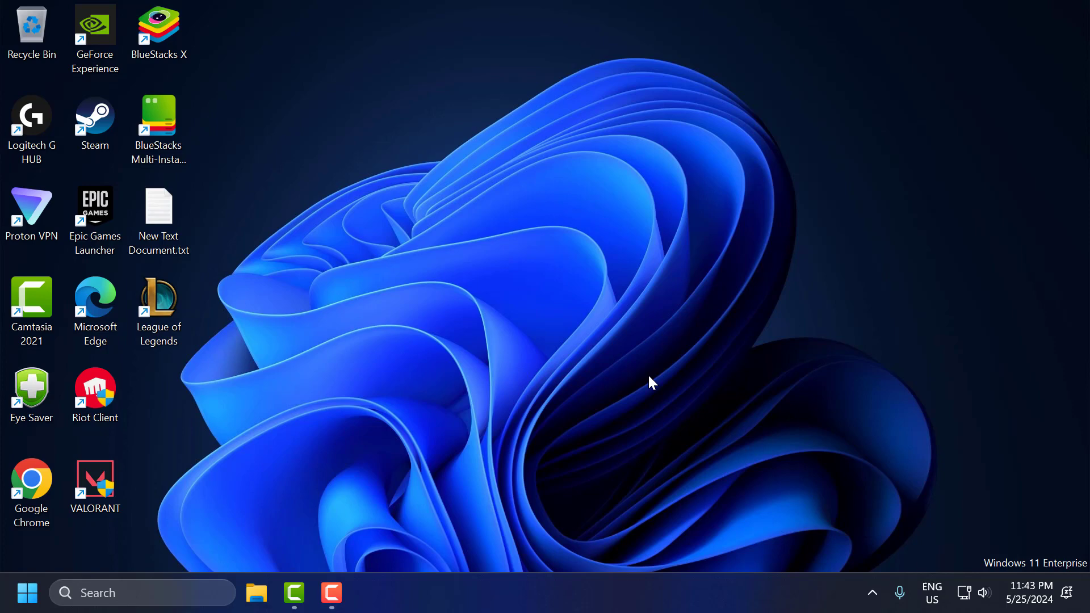
Launch Task Manager from the taskbar.
left_click(139, 592)
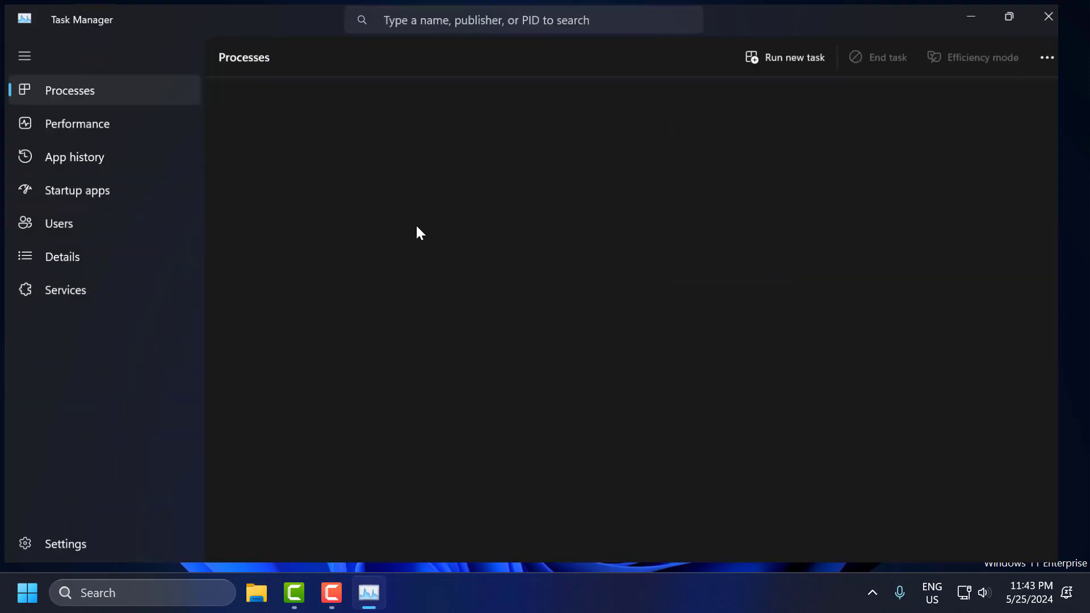
Make sure RiotClientServices.exe and vgtray.exe are Enabled in Startup apps.
left_click(78, 190)
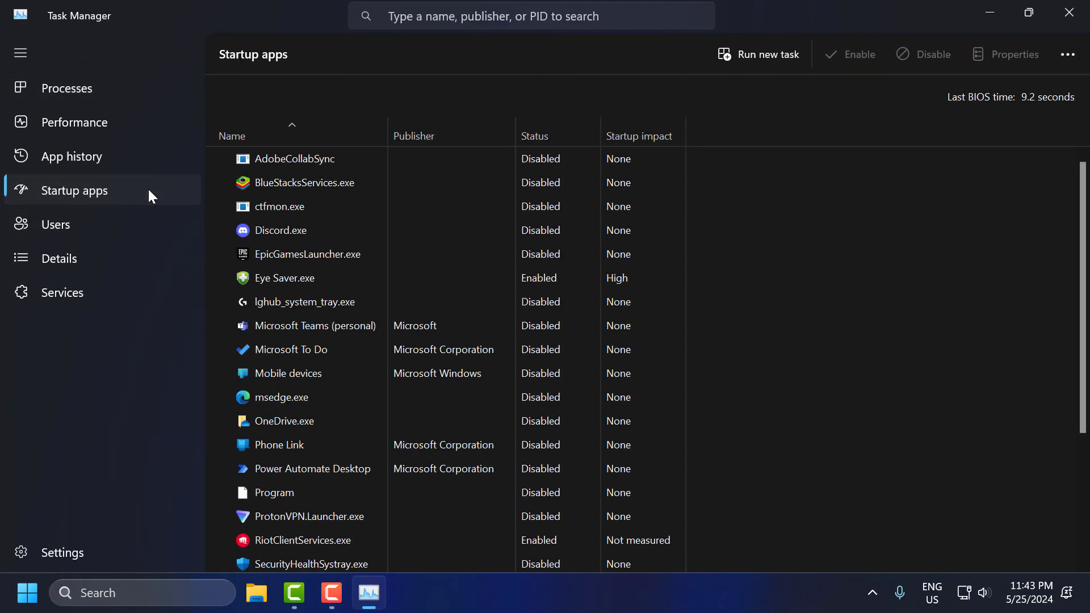
scroll("down", 3)
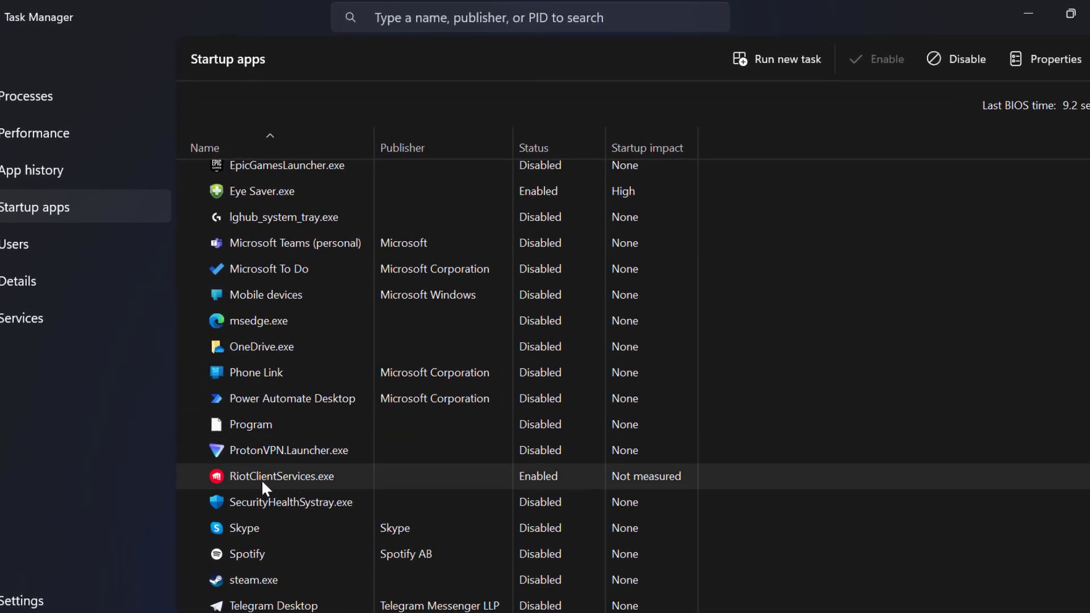
right_click(281, 476)
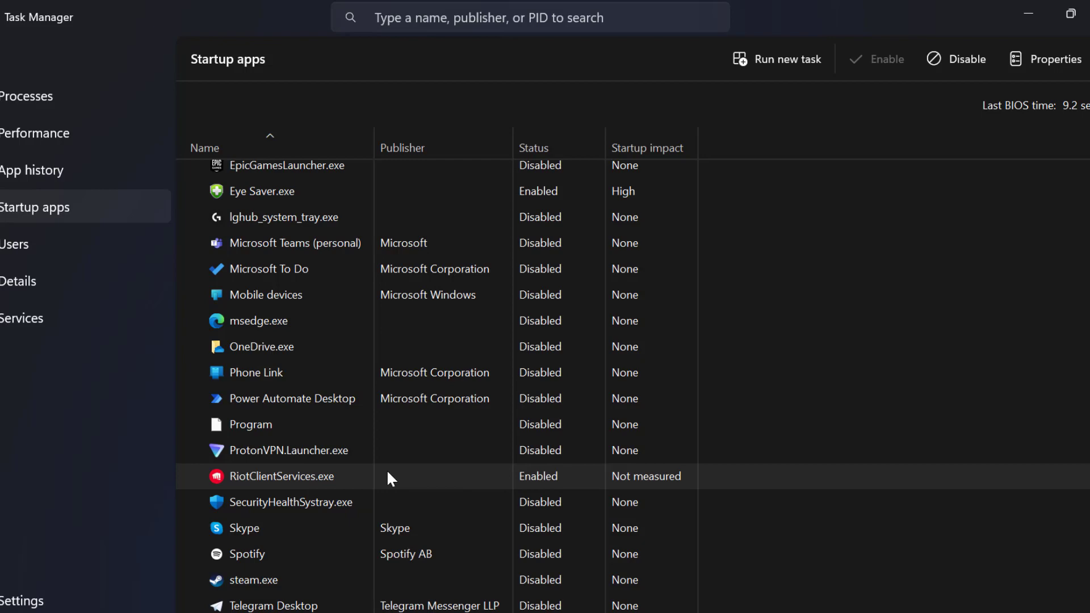
scroll("down", 3)
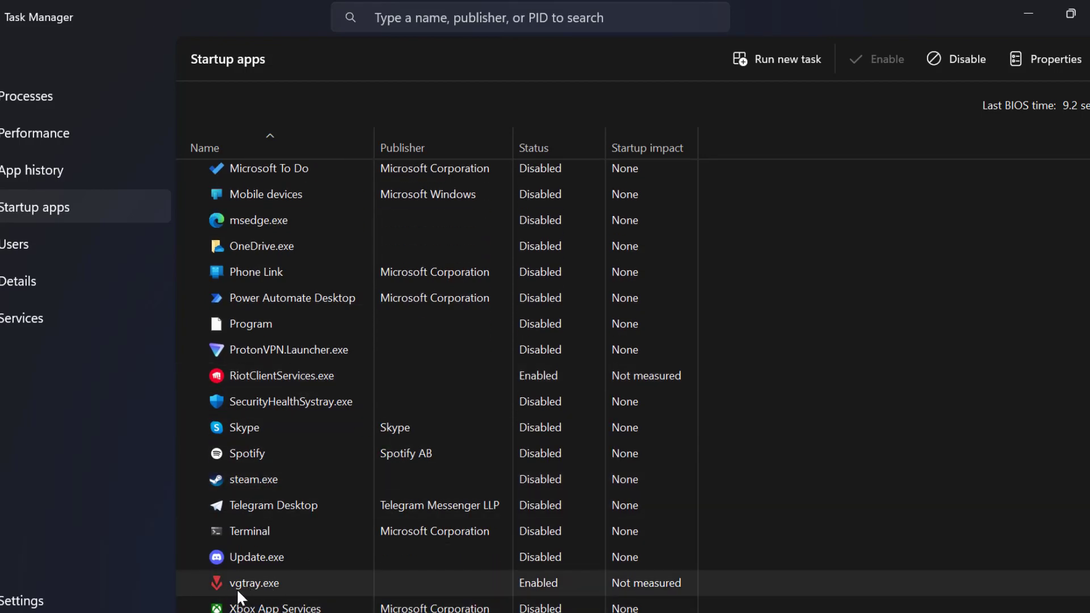
mouse_move(297, 592)
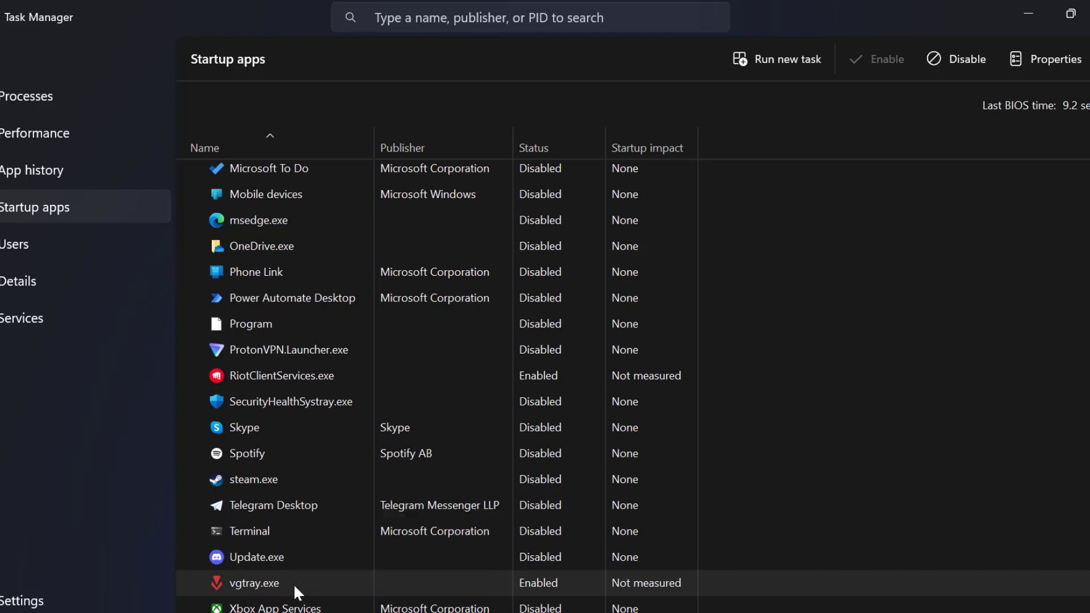
mouse_move(319, 548)
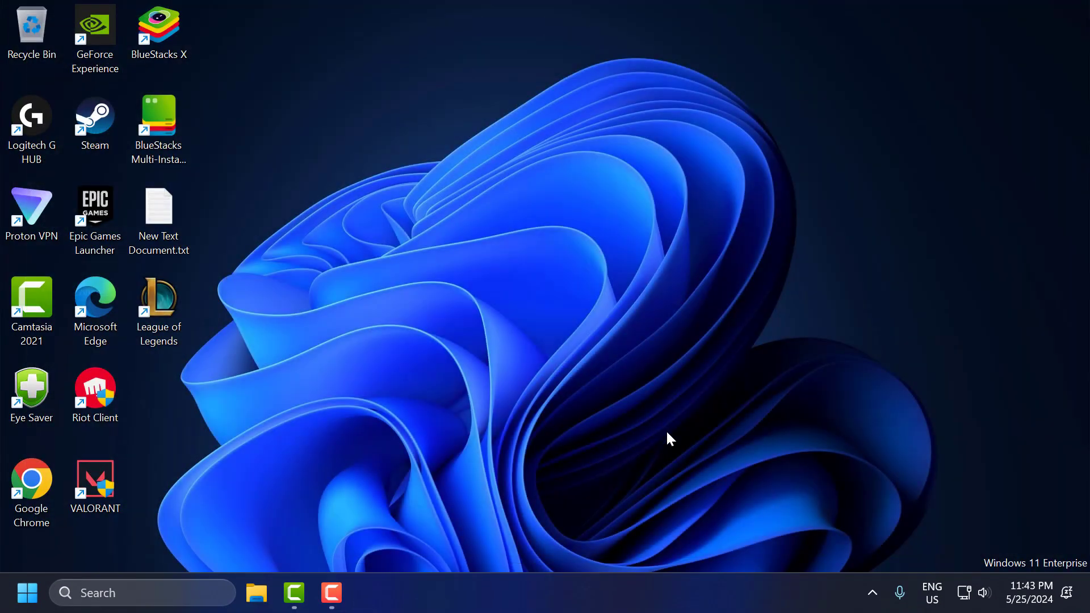
Search Start and open the Services console.
type("settings")
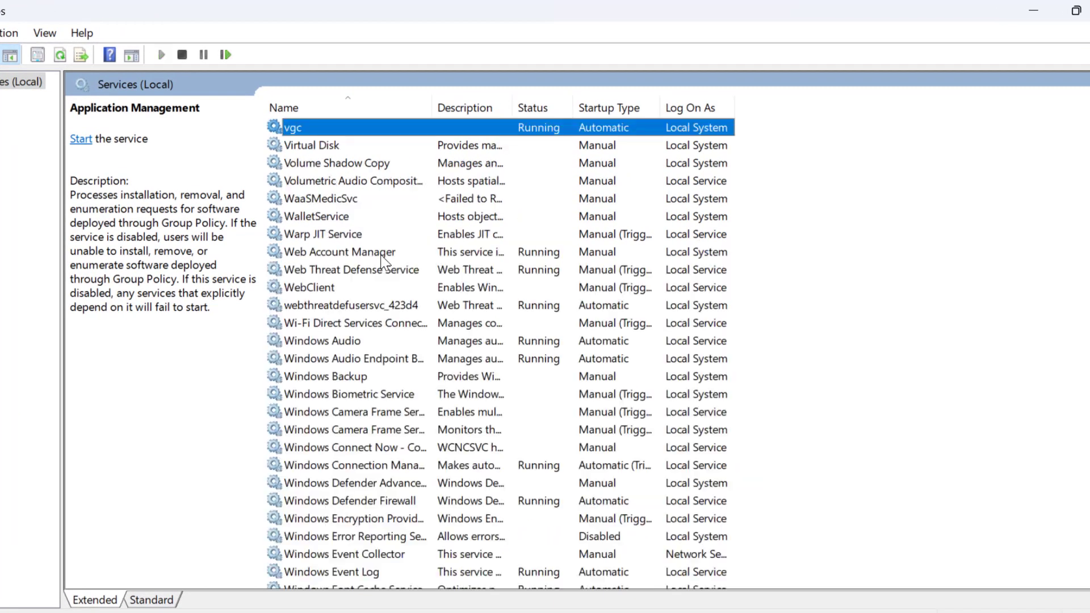
Set the vgc service's startup type to Automatic, apply, and close its properties.
double_click(292, 127)
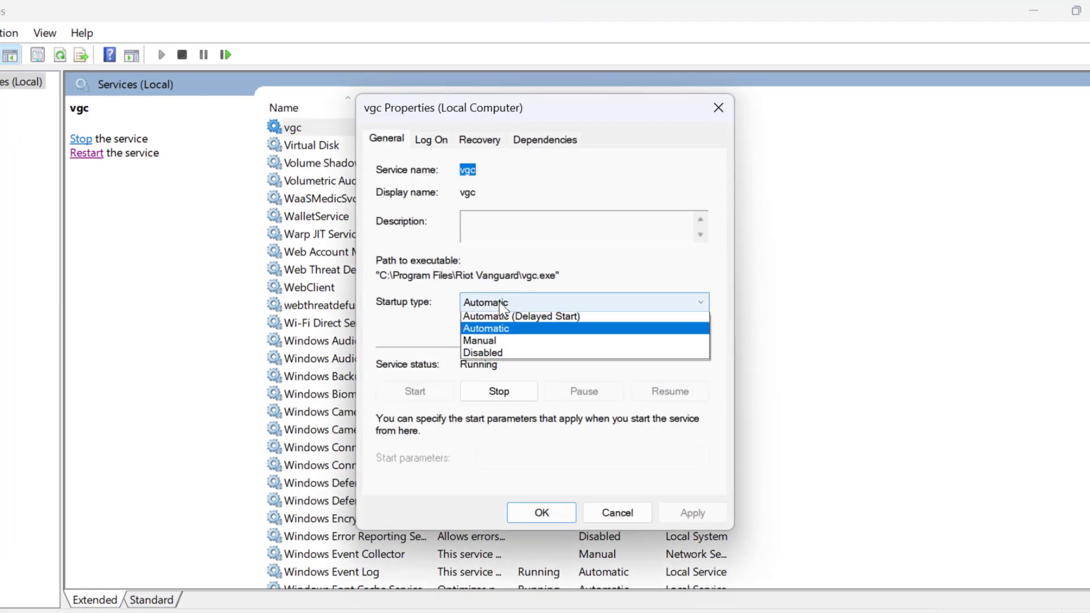
left_click(486, 328)
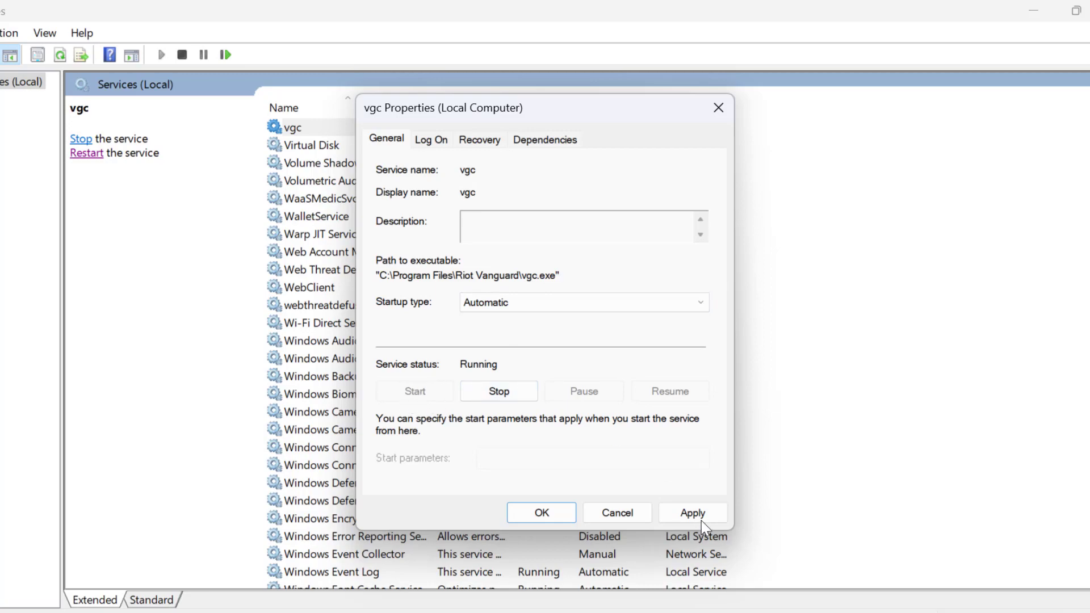
left_click(541, 512)
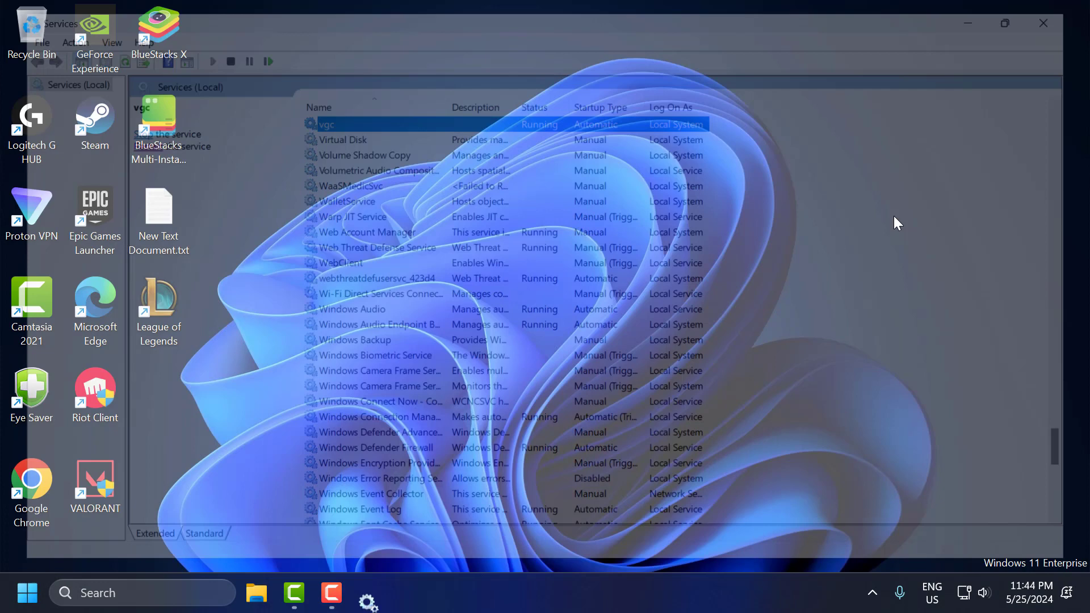
Launch System Configuration (msconfig) from Start search.
left_click(1043, 23)
type("m")
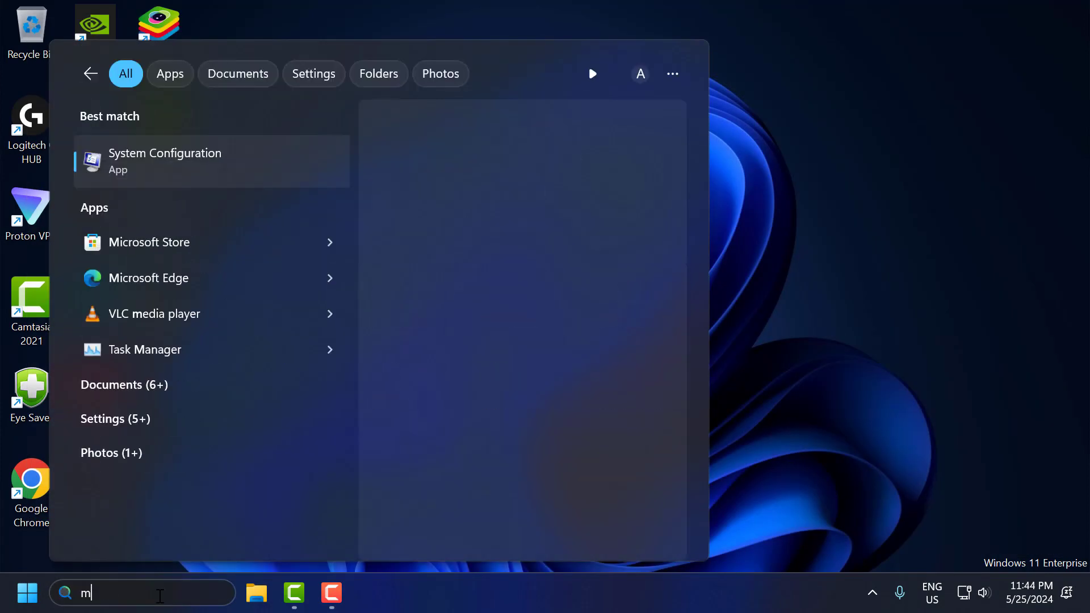
type("s")
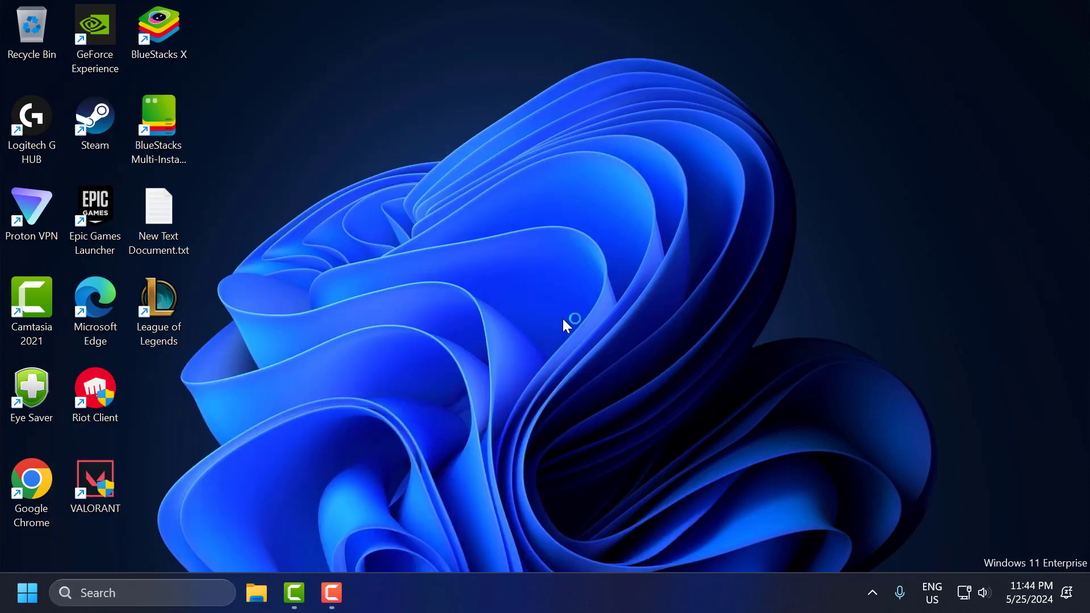
left_click(384, 180)
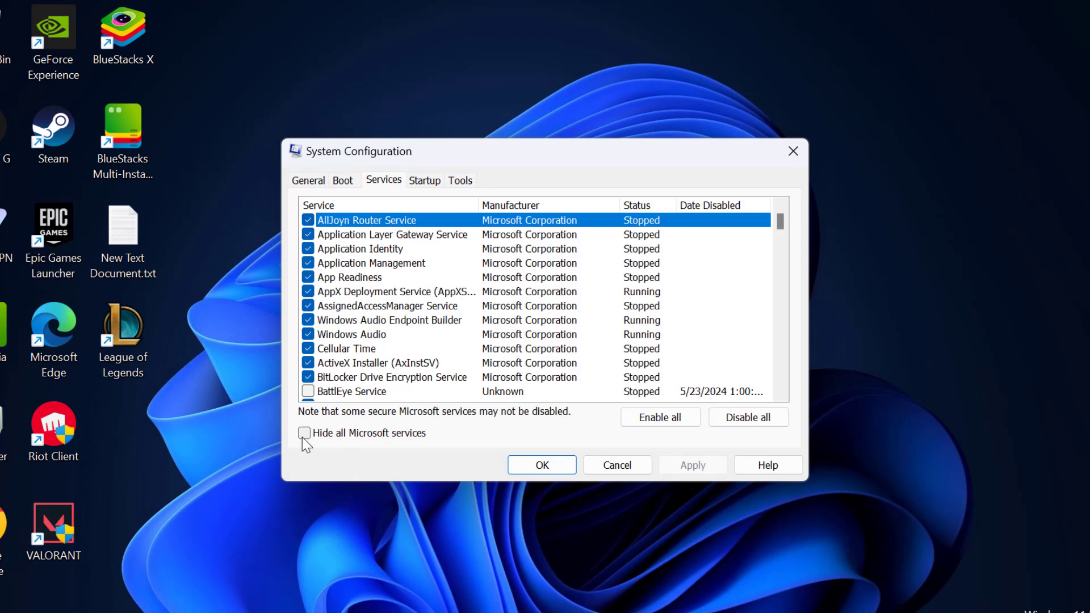
Hide Microsoft services, keep vgc checked, confirm, and exit without restart.
left_click(304, 433)
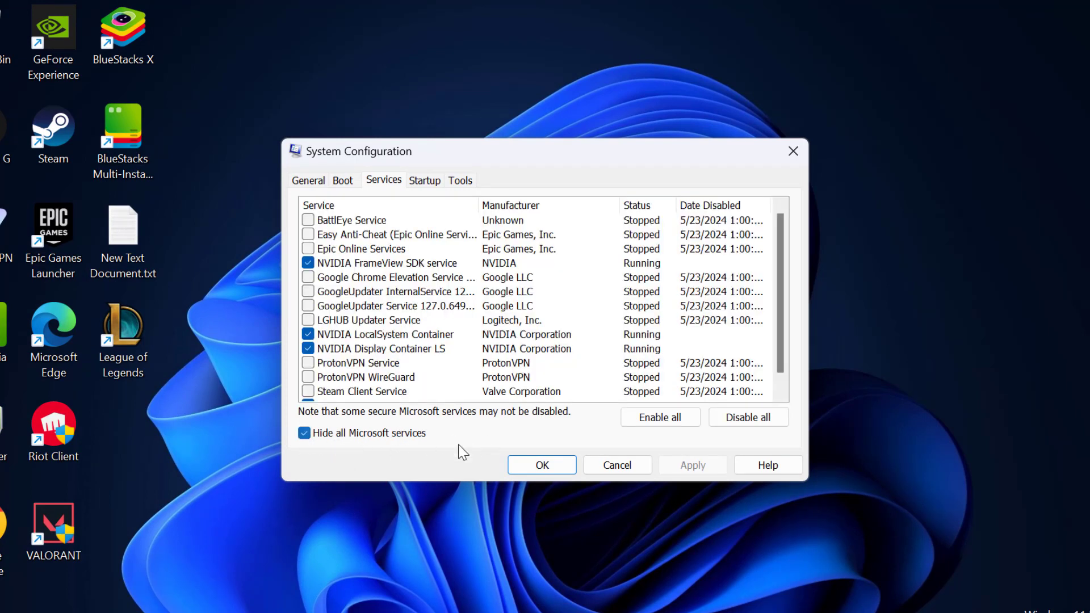
scroll("down", 3)
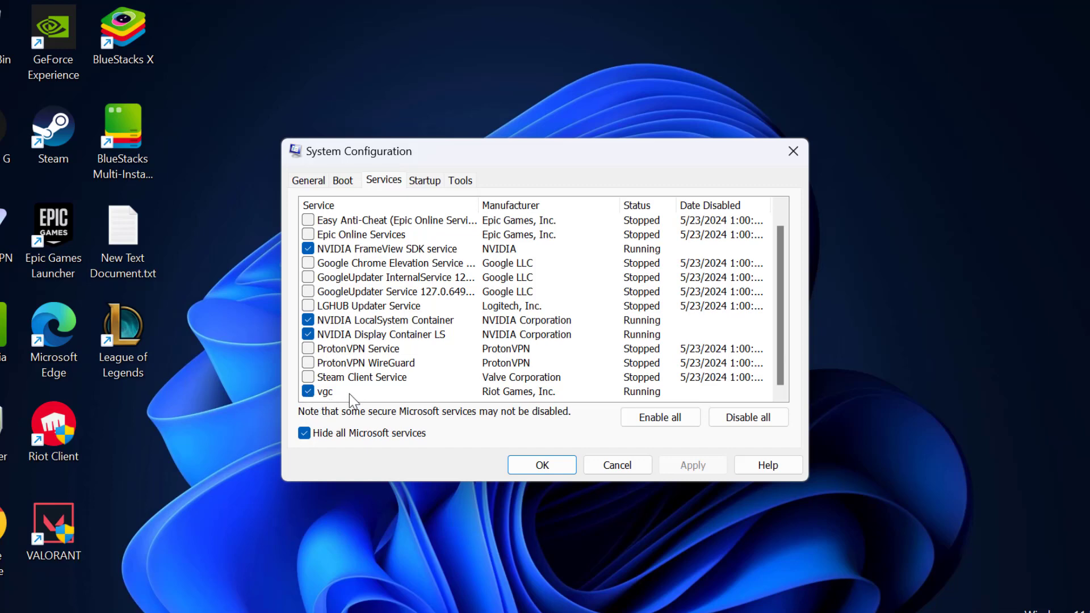
left_click(325, 391)
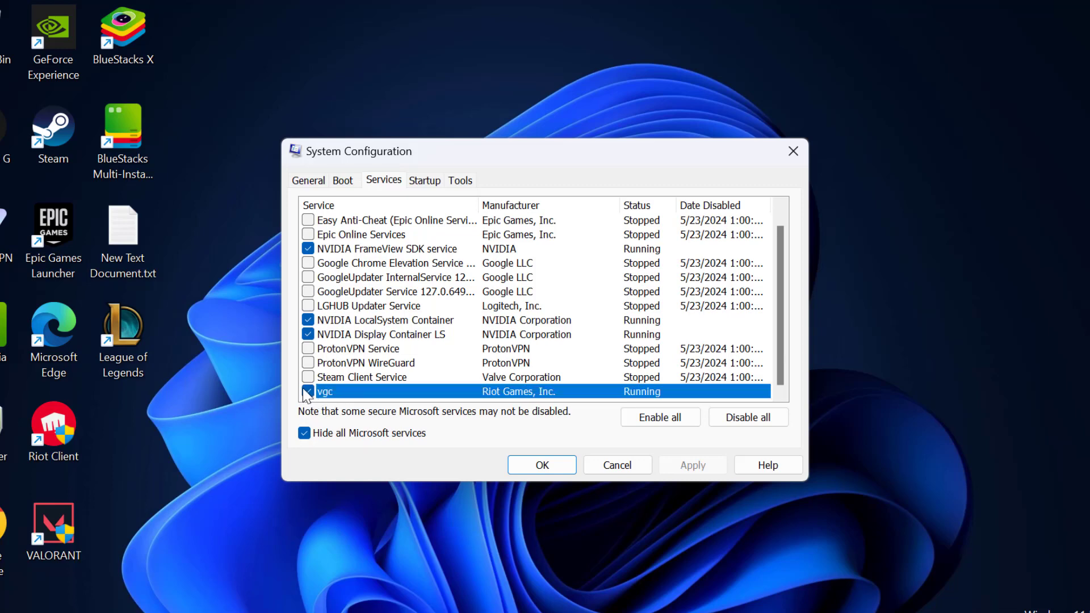
left_click(308, 392)
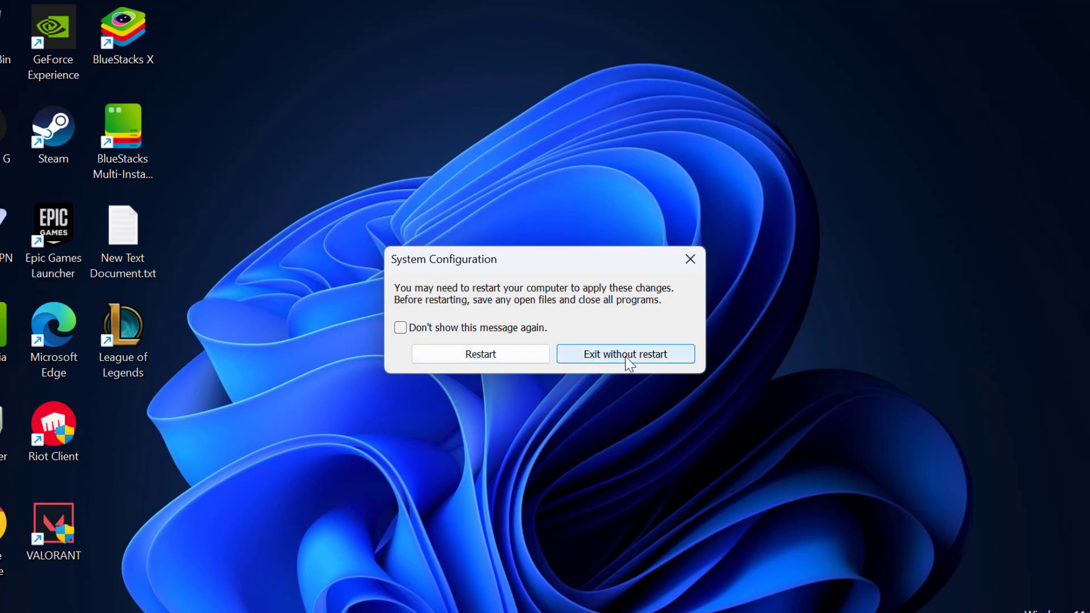
left_click(624, 354)
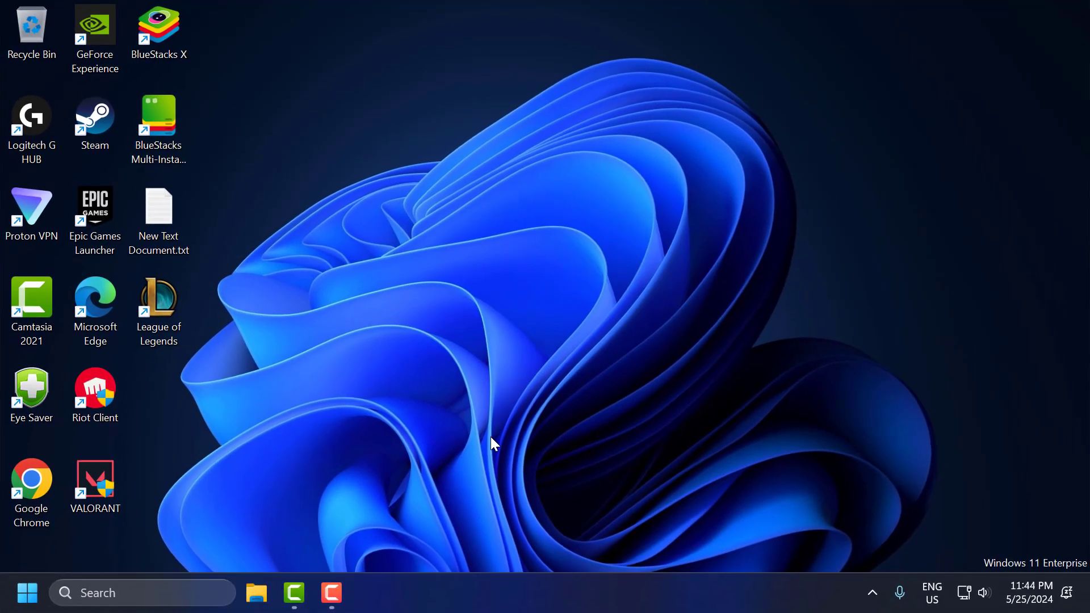
mouse_move(424, 449)
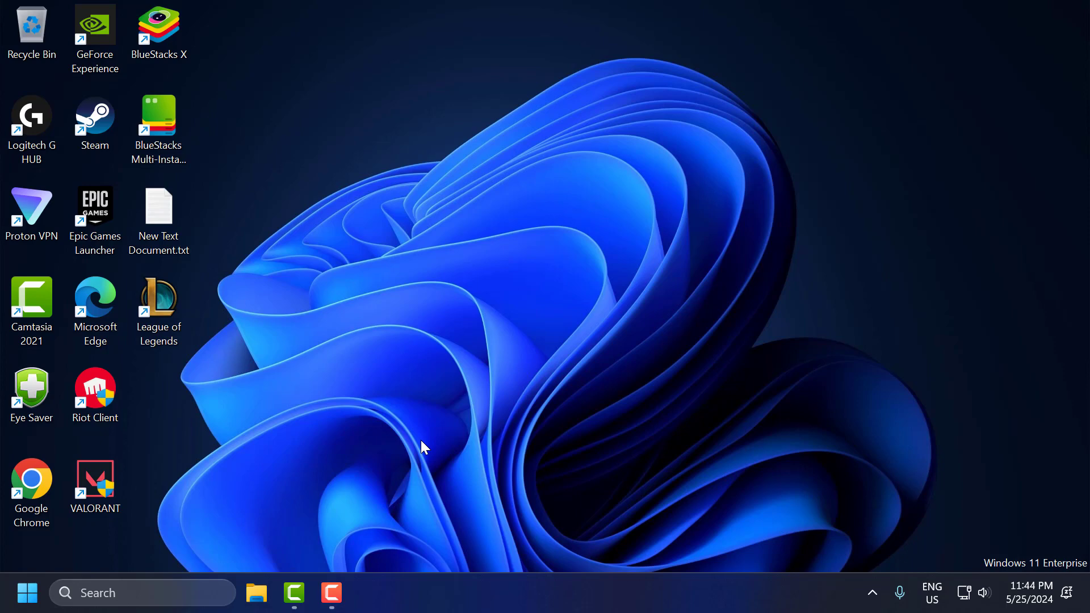